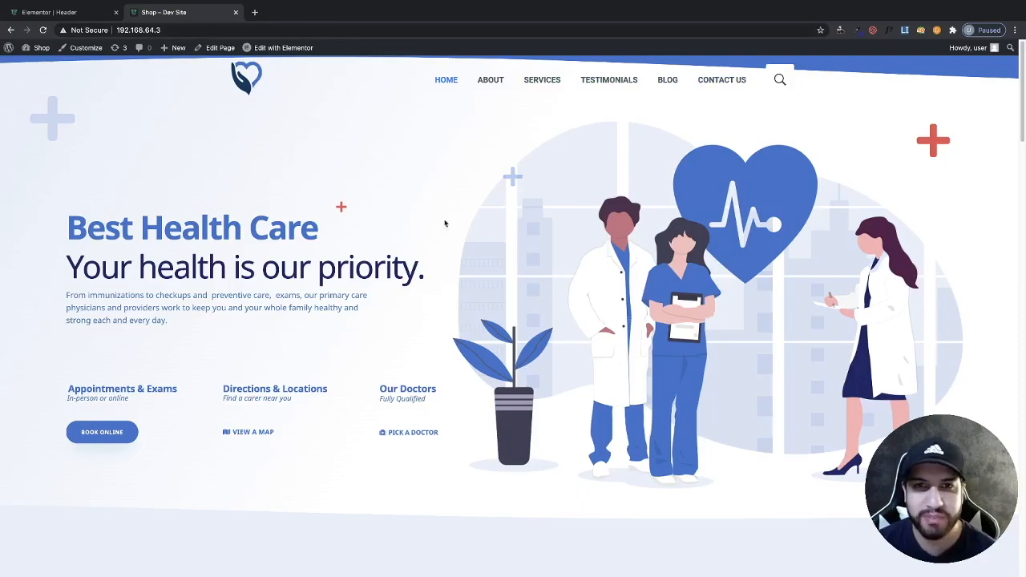
Step: Scroll down the health care home page to watch the header stay pinned
scroll(down, 3)
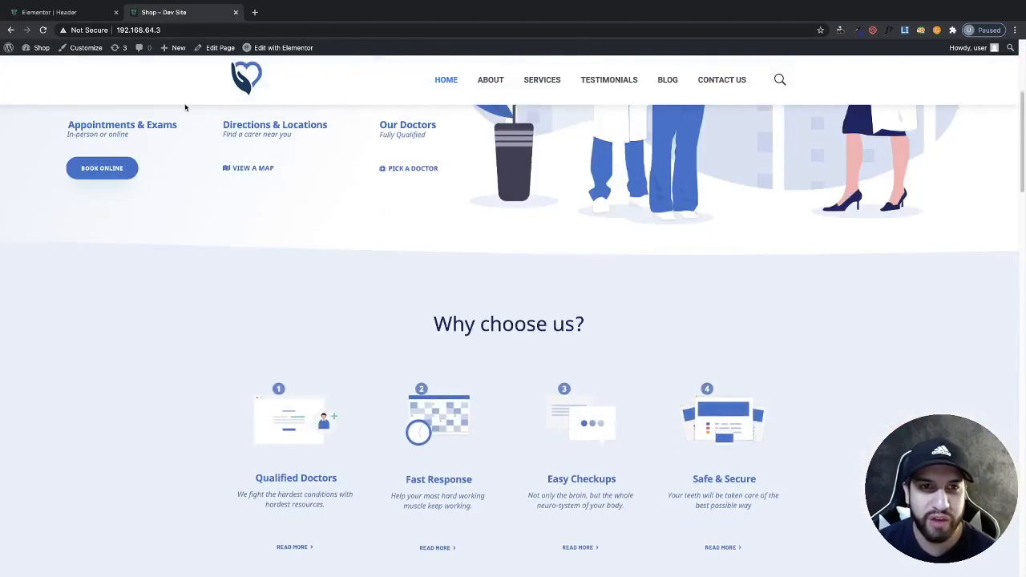
scroll(down, 3)
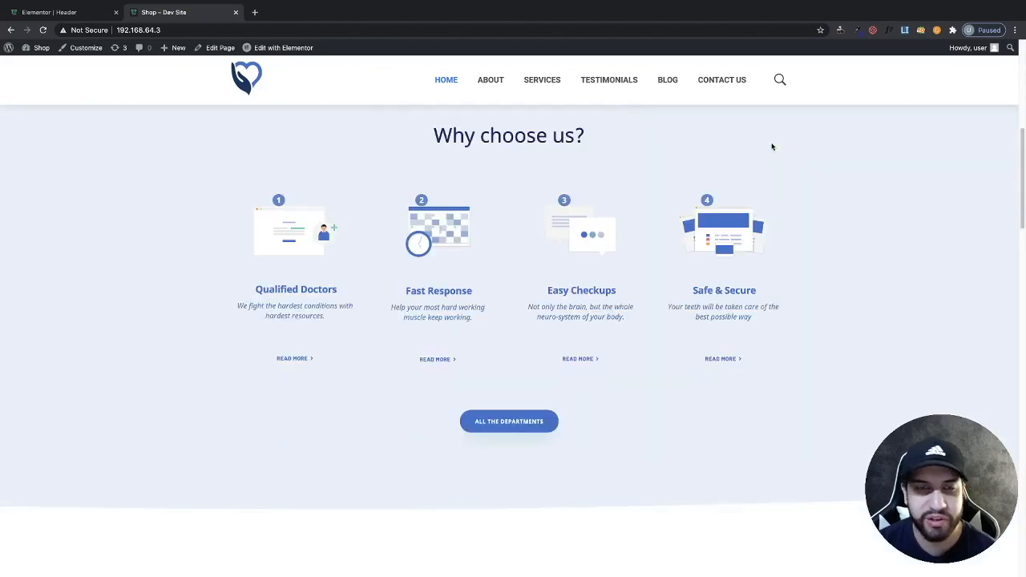
scroll(down, 3)
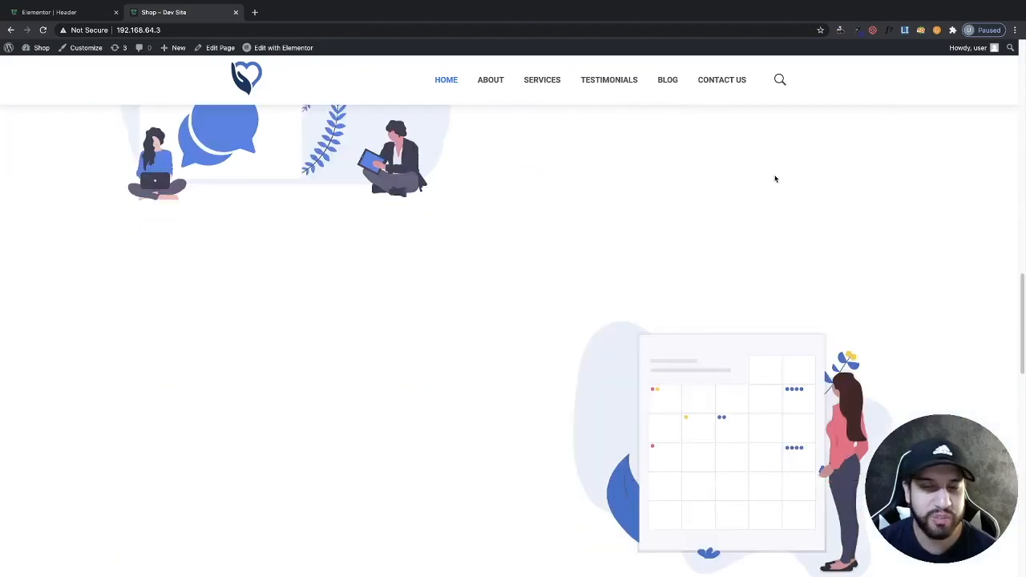
scroll(down, 3)
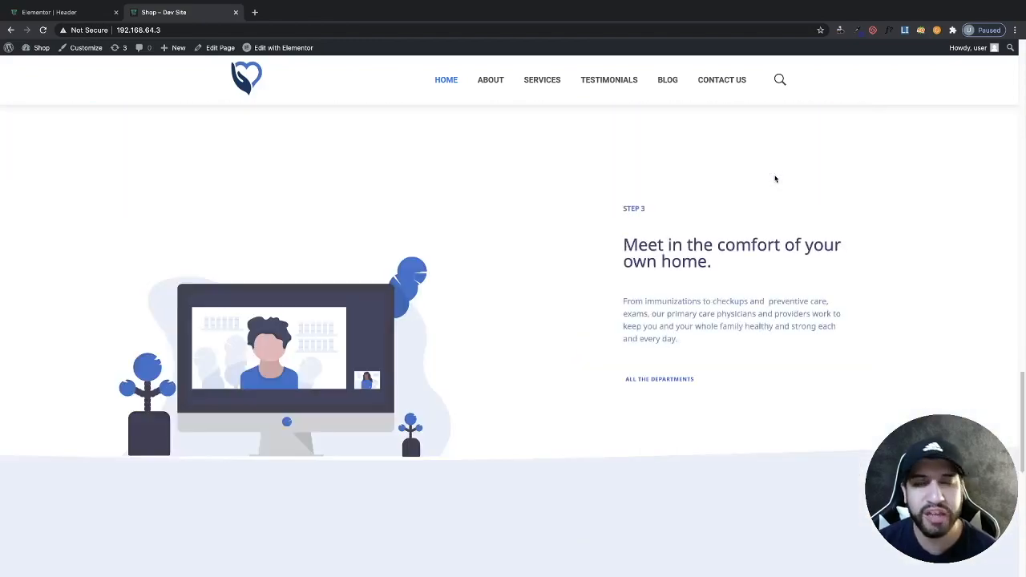
scroll(down, 3)
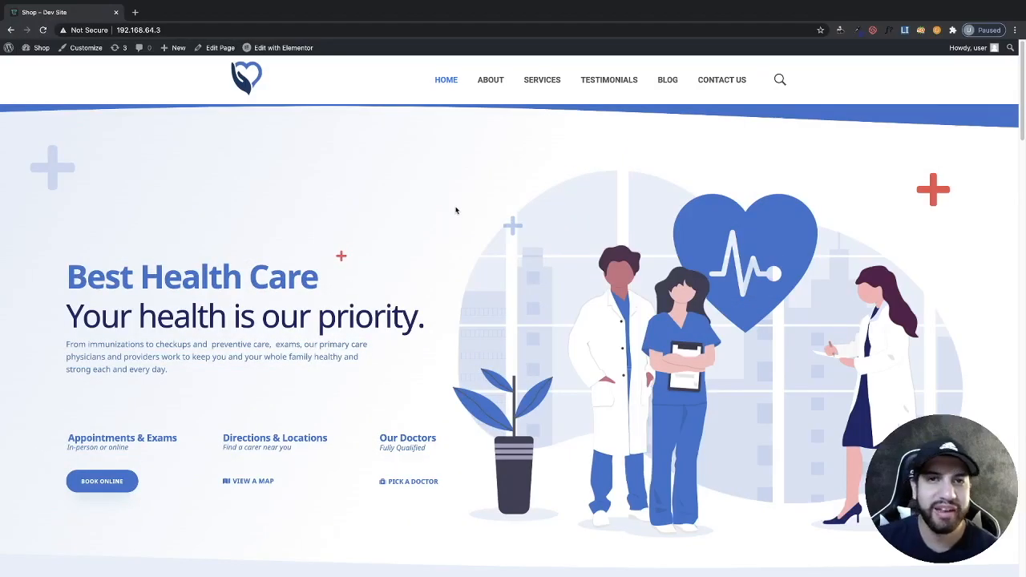
Step: From the dashboard, open the Boostify Header template in Elementor via Edit with Elementor
click(40, 47)
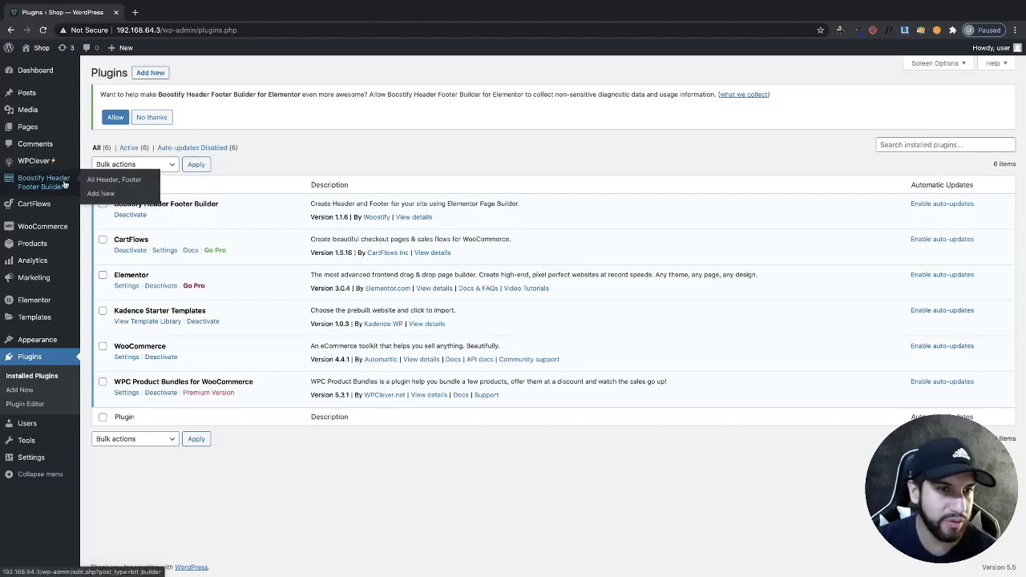
click(114, 179)
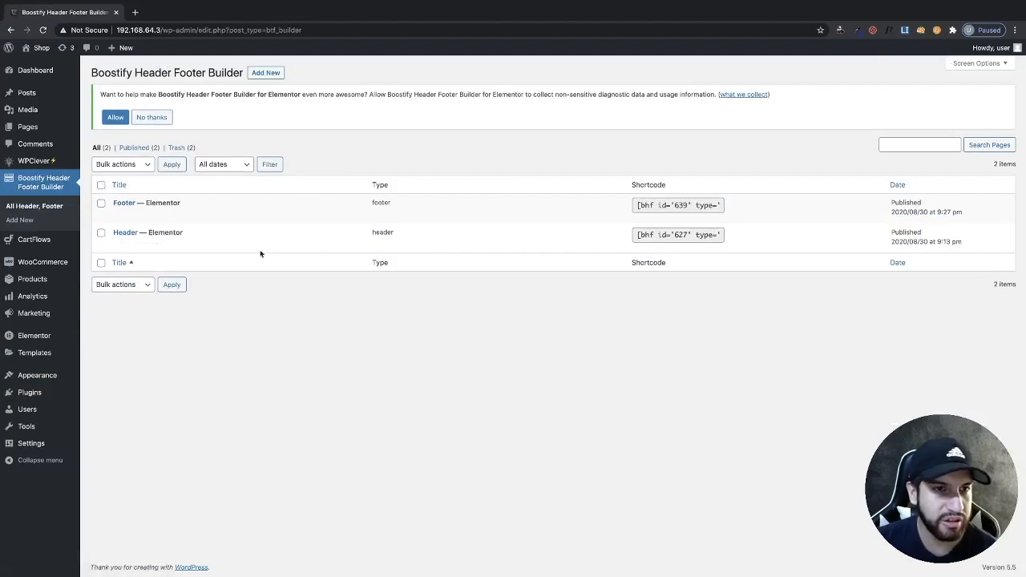
mouse_move(146, 203)
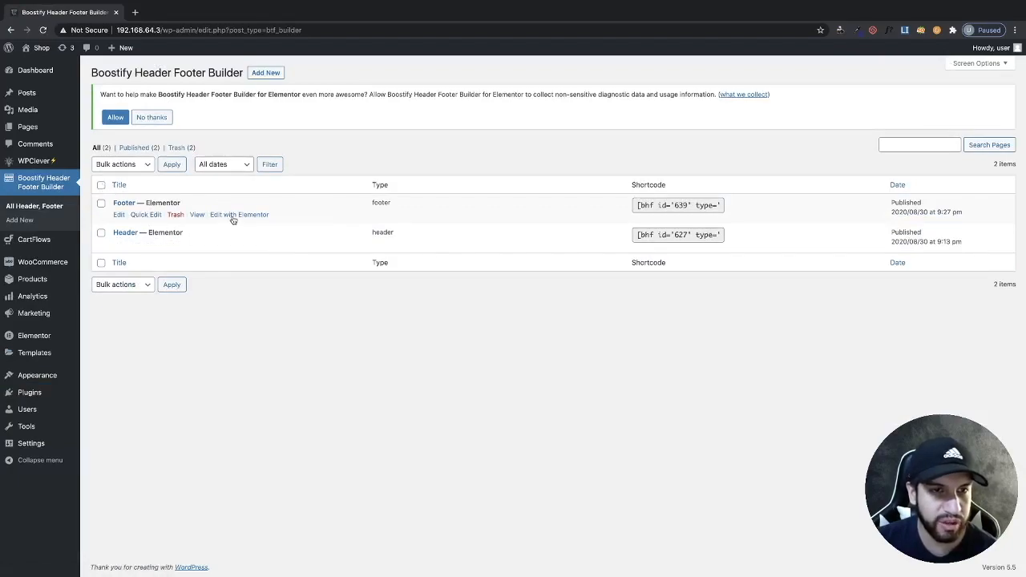
click(239, 244)
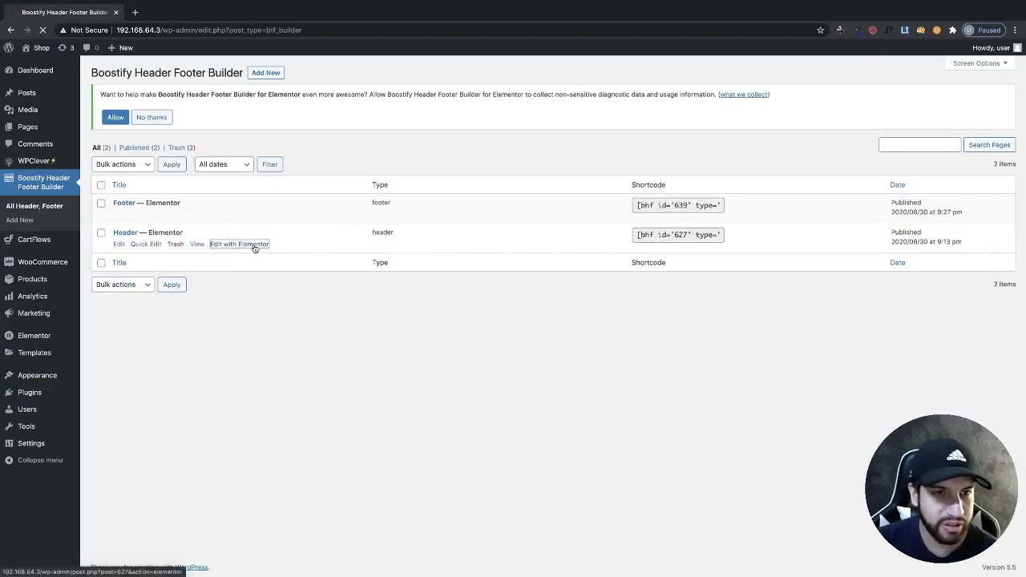
click(239, 244)
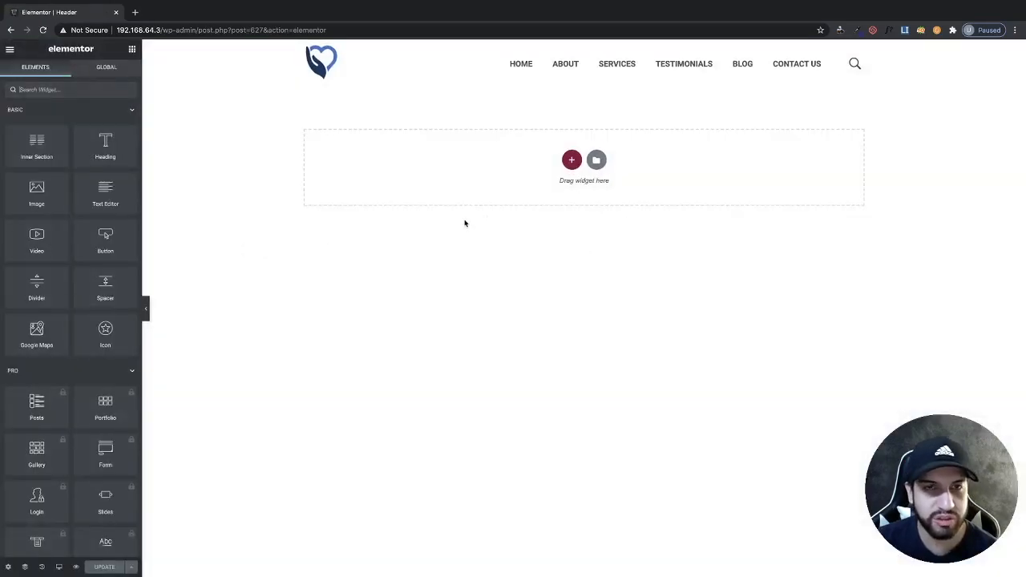
mouse_move(505, 163)
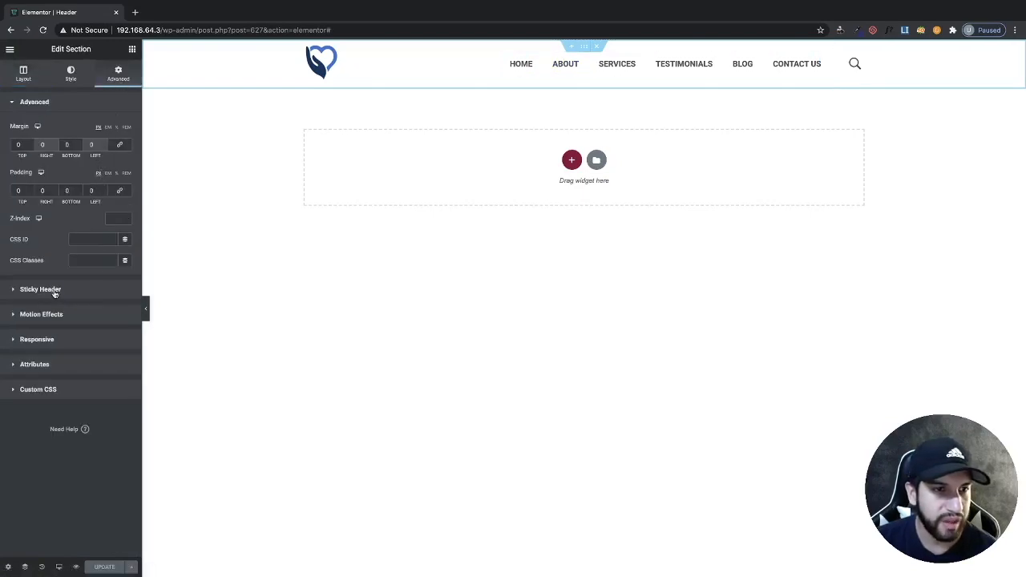
Step: Turn on Header Transparent under Advanced > Sticky Header and update the template
click(40, 289)
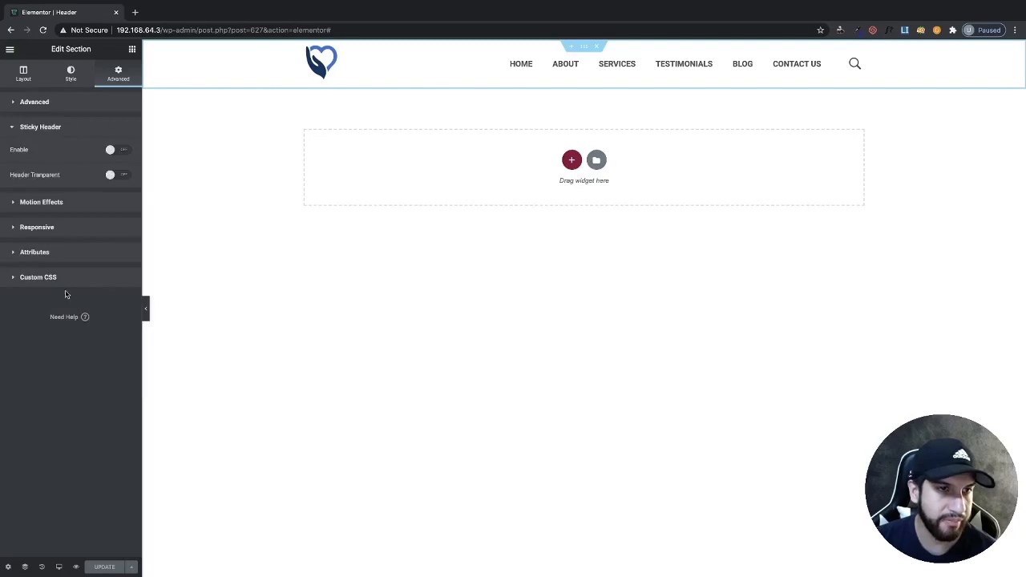
mouse_move(95, 179)
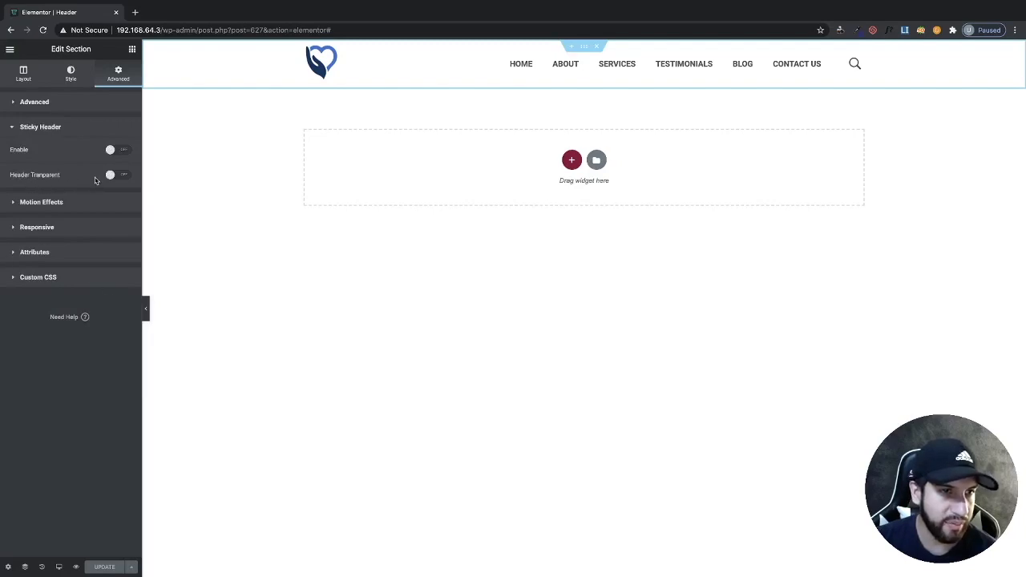
click(117, 175)
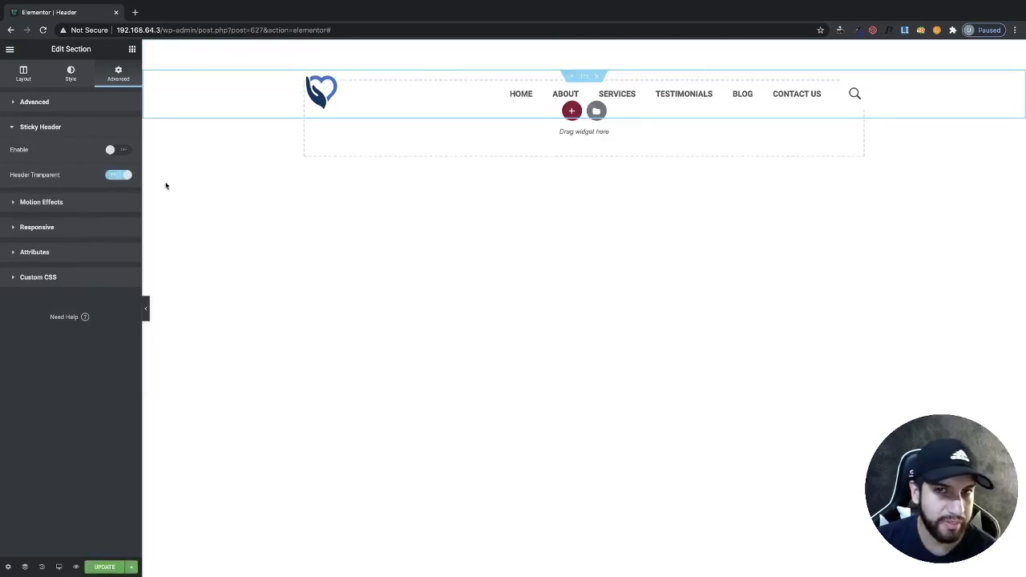
click(104, 567)
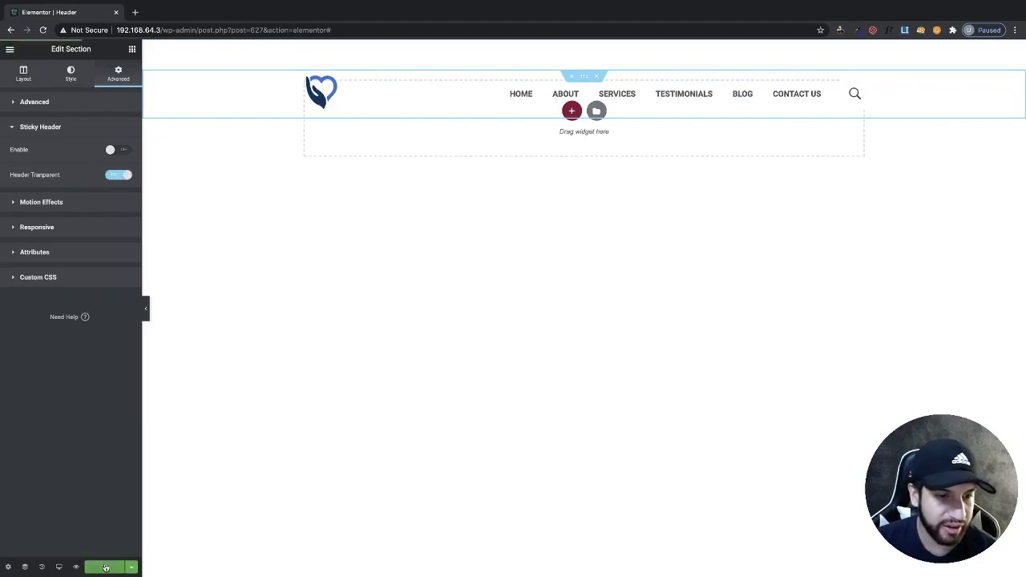
click(104, 567)
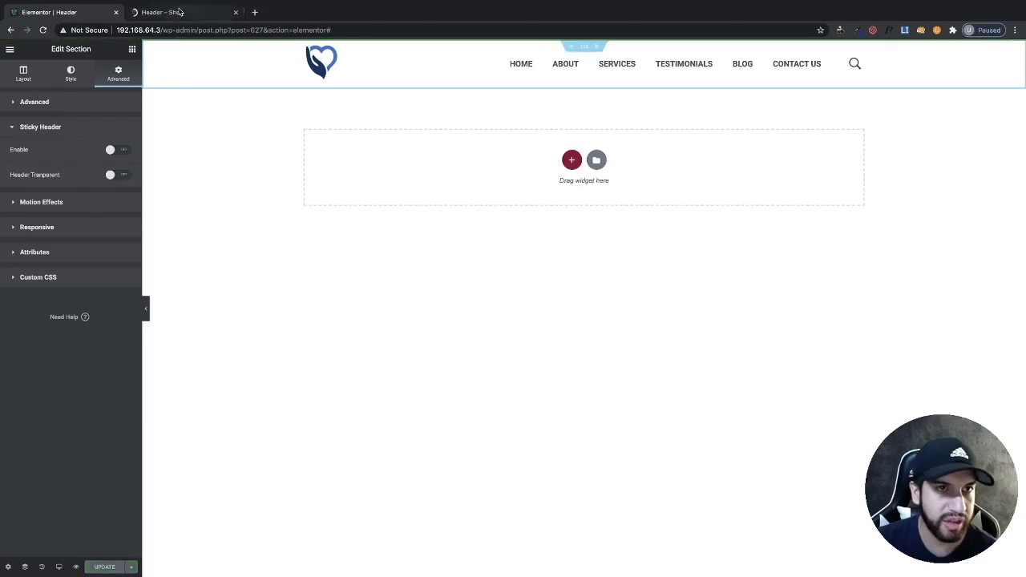
Step: Switch Header Transparent back on for the header section and save with Update
click(184, 12)
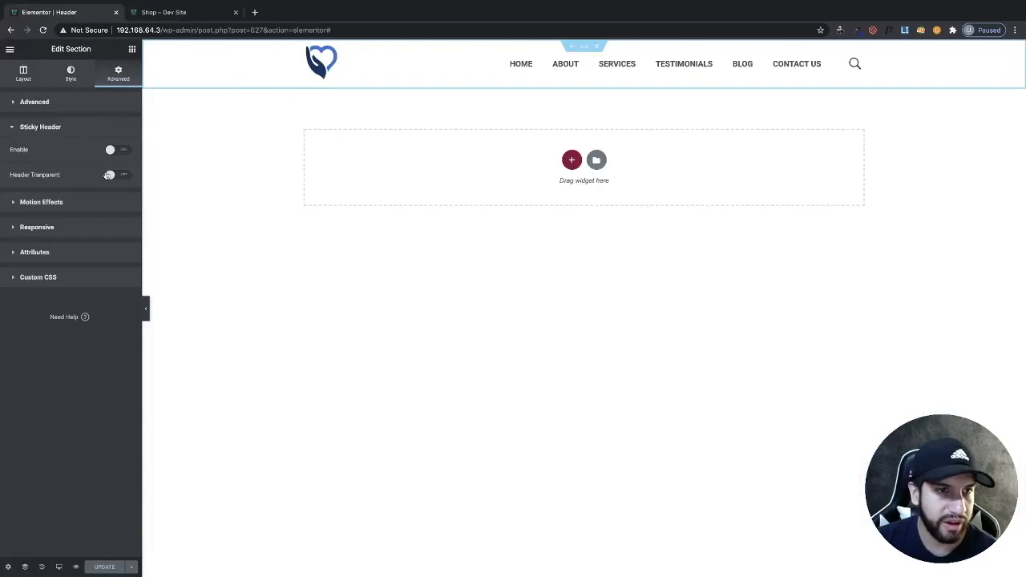
click(118, 175)
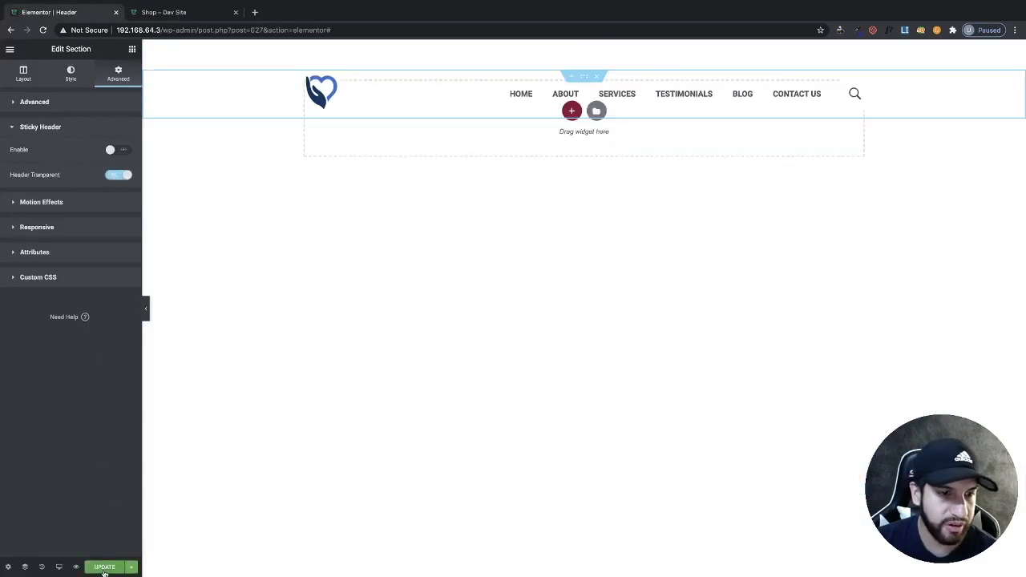
click(104, 567)
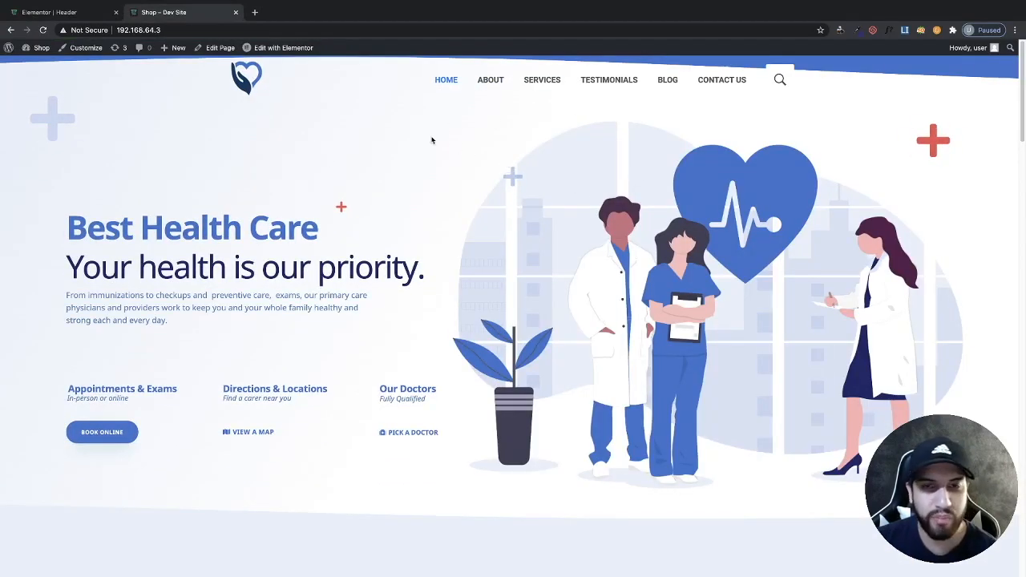
Step: Scroll the live homepage to see the transparent header scroll away with the page
scroll(down, 3)
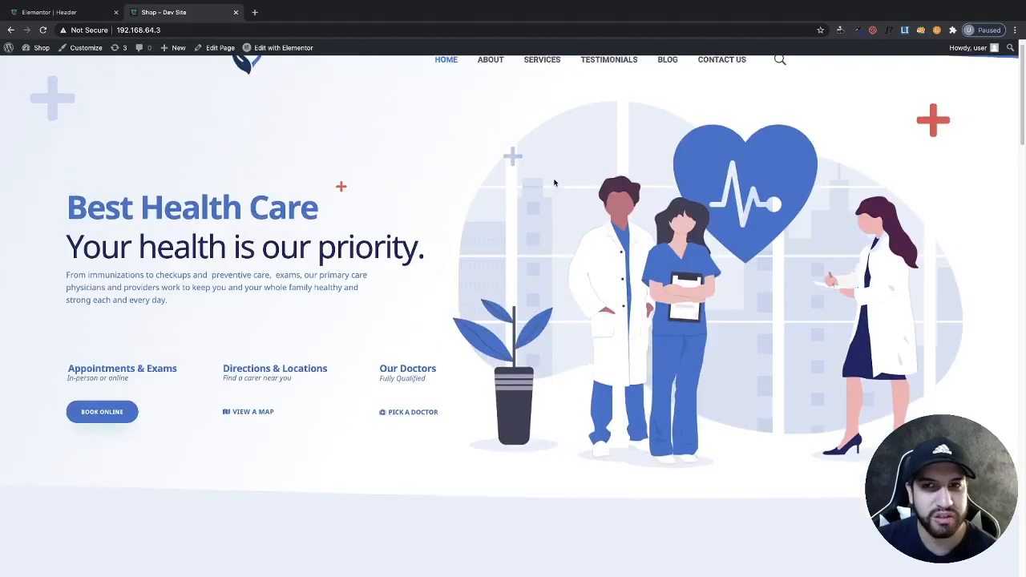
scroll(down, 3)
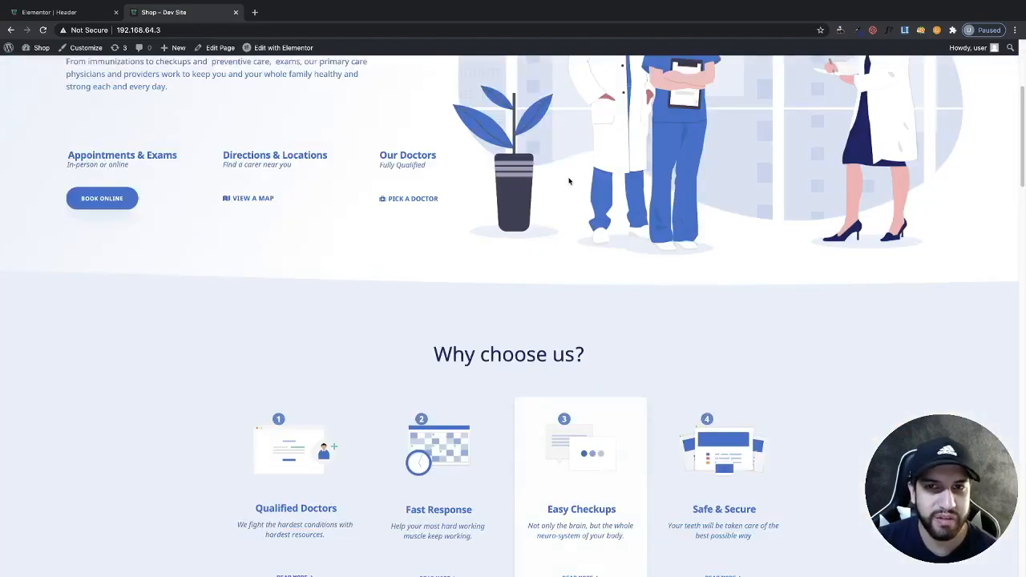
scroll(up, 3)
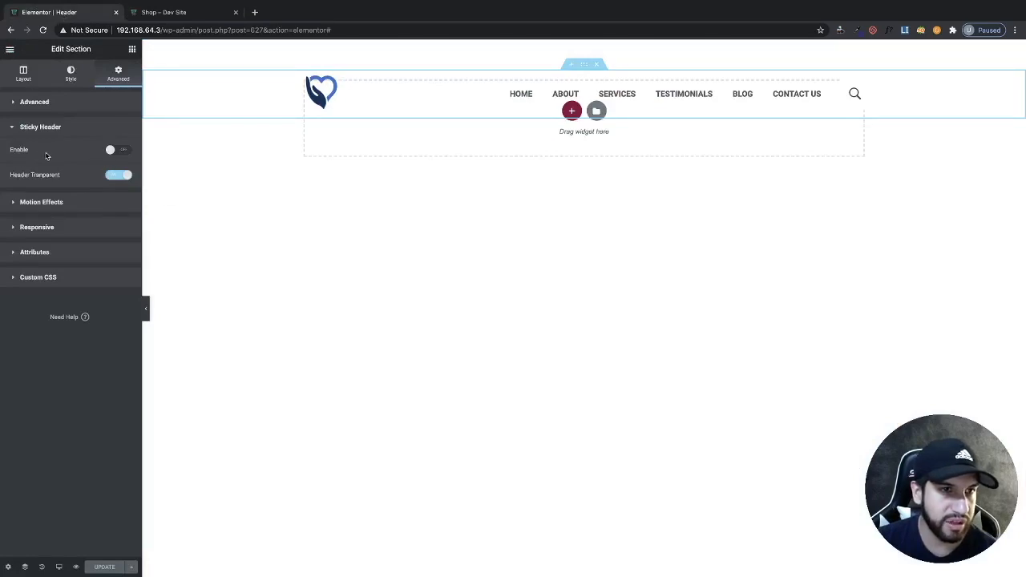
Step: Enable Sticky Header on the transparent header and save
click(118, 149)
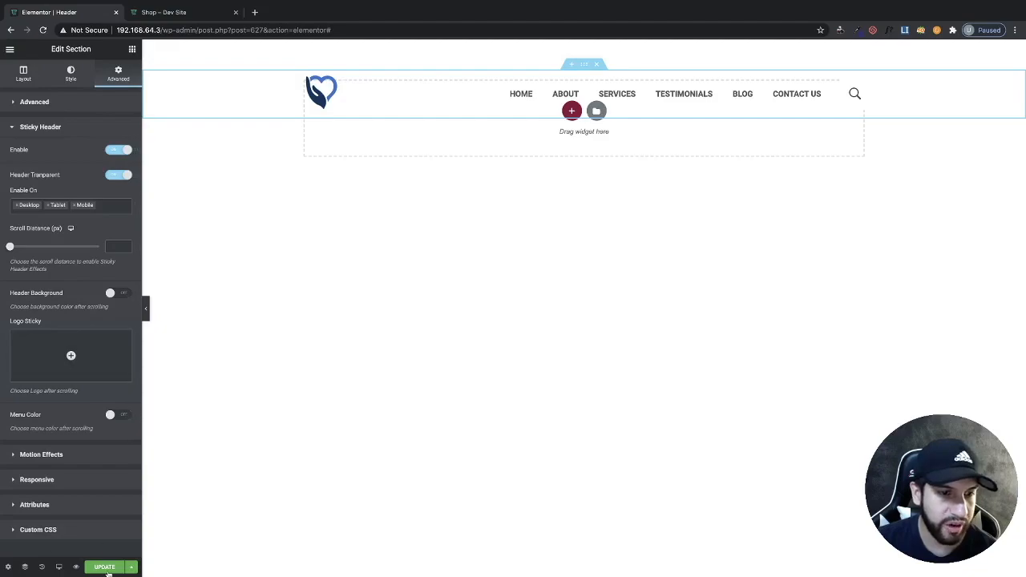
click(160, 12)
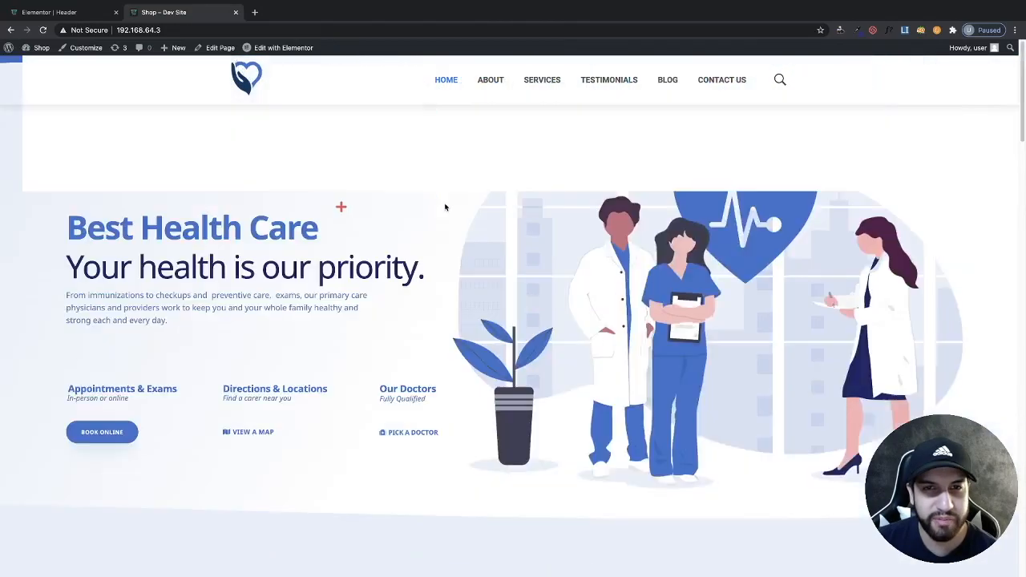
Step: Scroll the live homepage down and back to confirm the header stays pinned at top
scroll(down, 3)
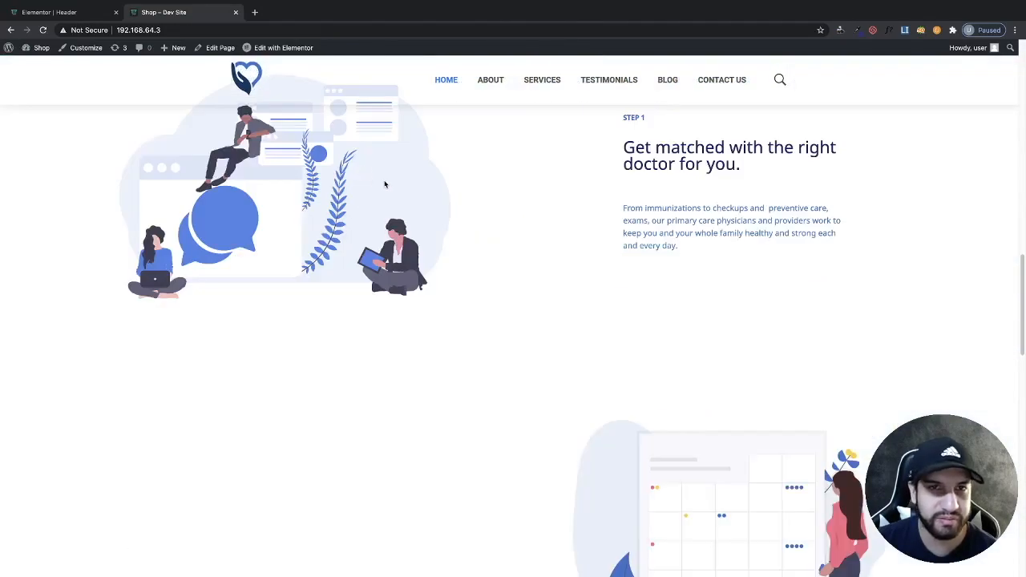
scroll(down, 3)
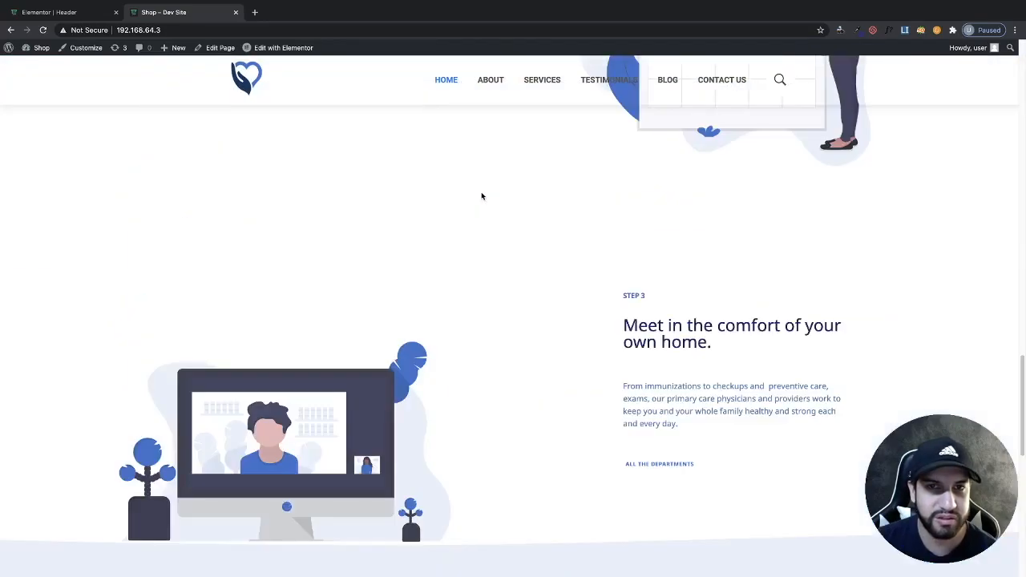
scroll(up, 3)
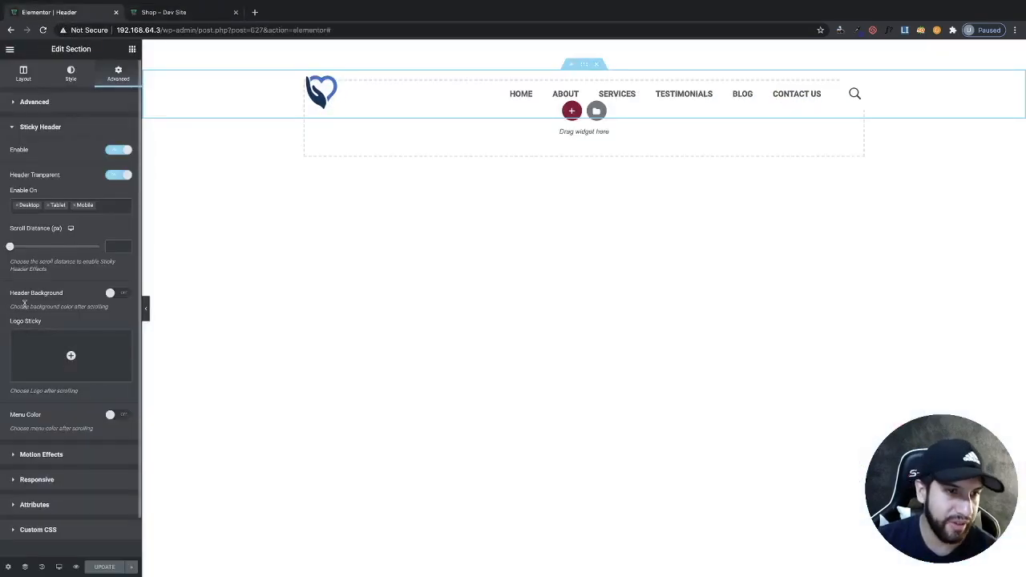
Step: Enable a white Header Background after scrolling, update, and view the live site
click(118, 293)
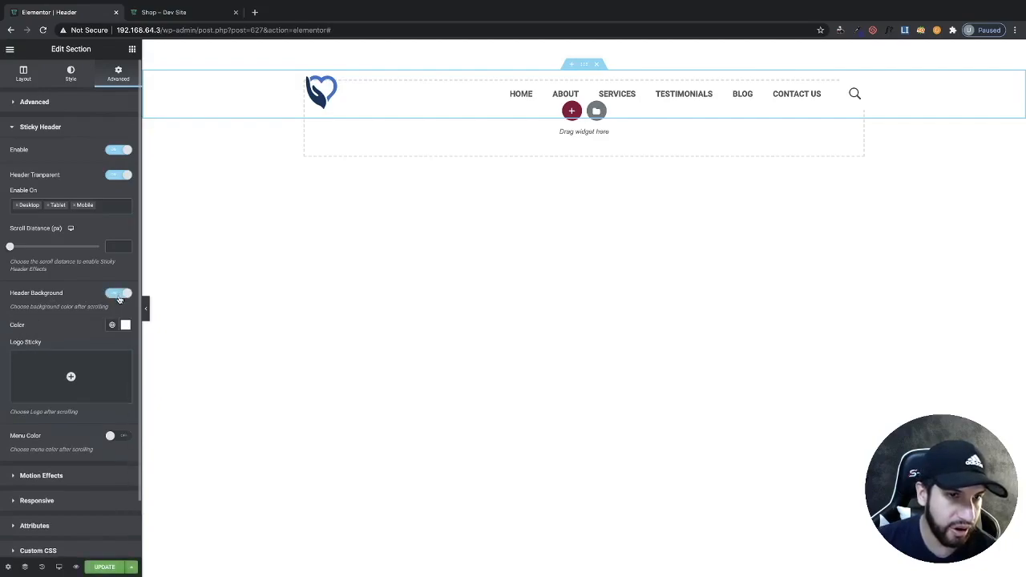
click(126, 325)
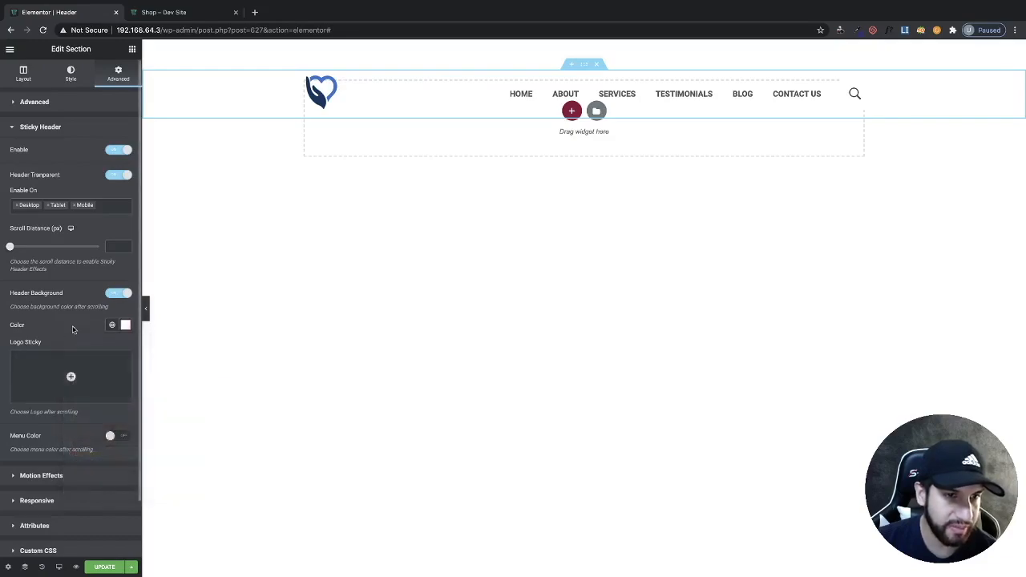
click(104, 566)
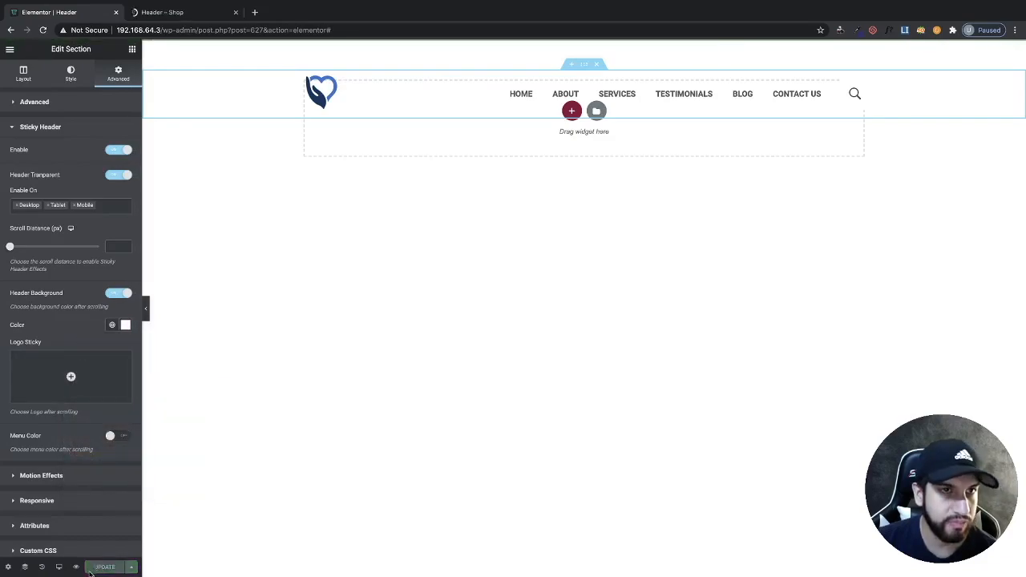
click(125, 325)
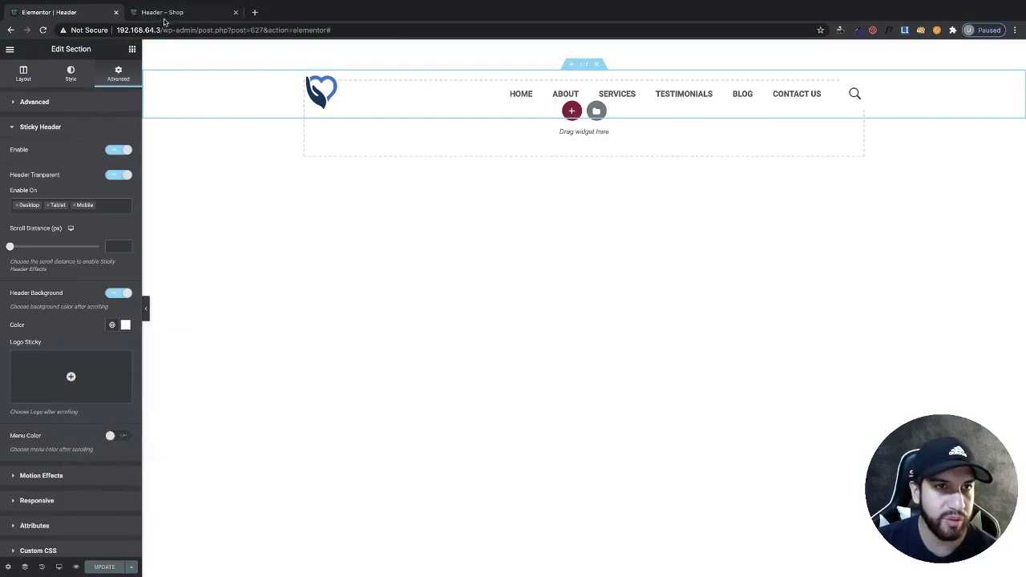
click(185, 12)
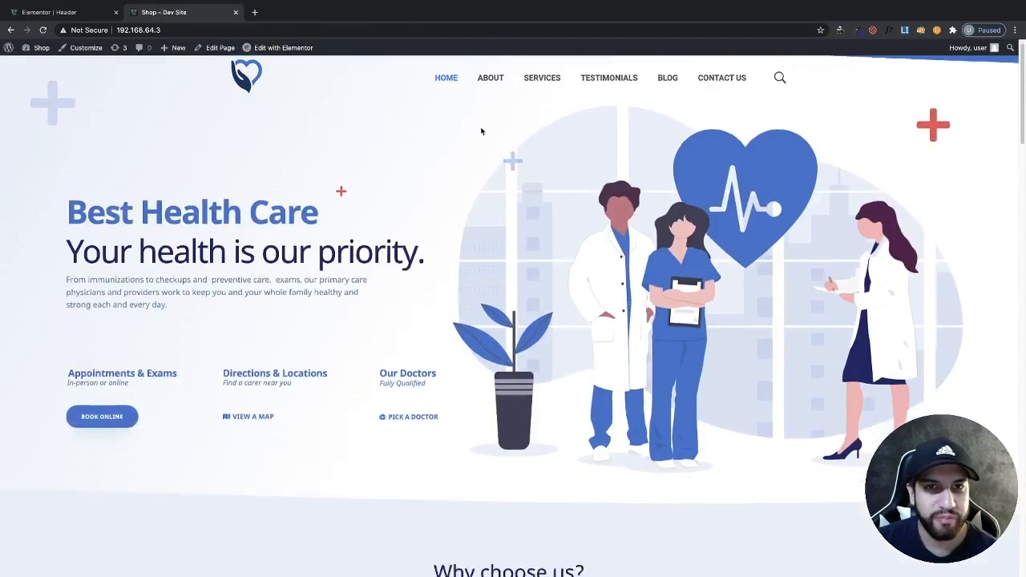
scroll(down, 3)
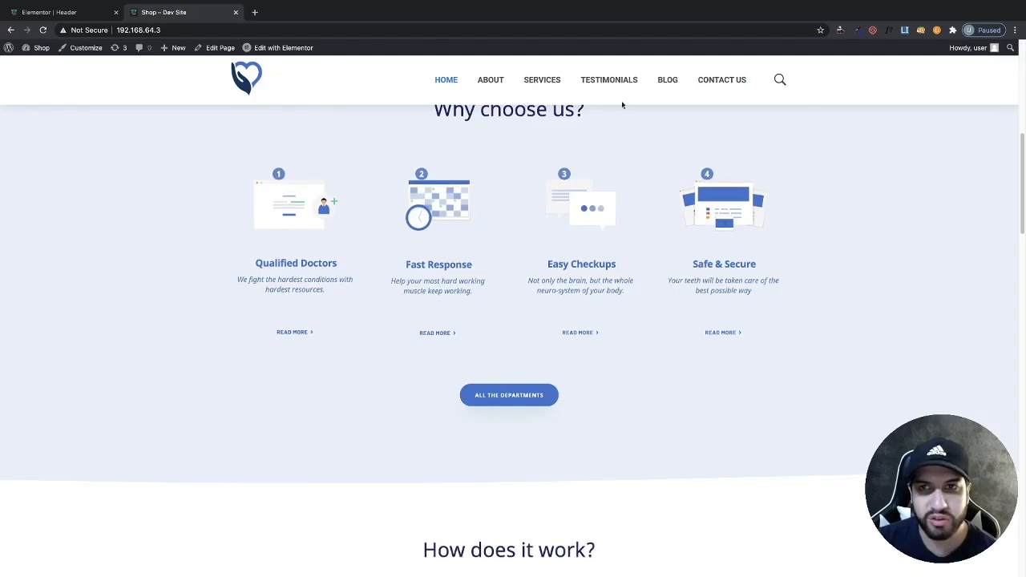
scroll(down, 3)
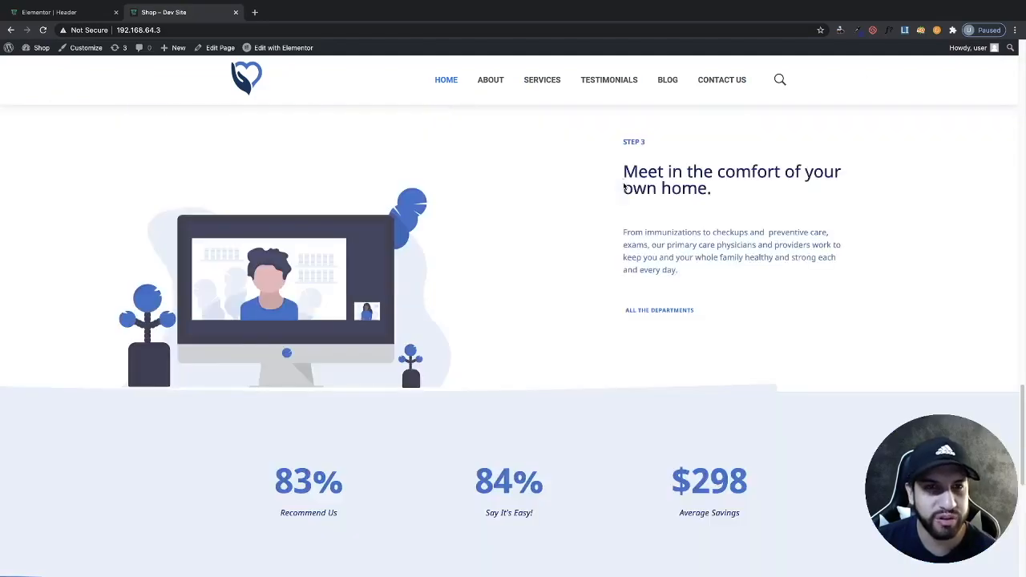
scroll(down, 3)
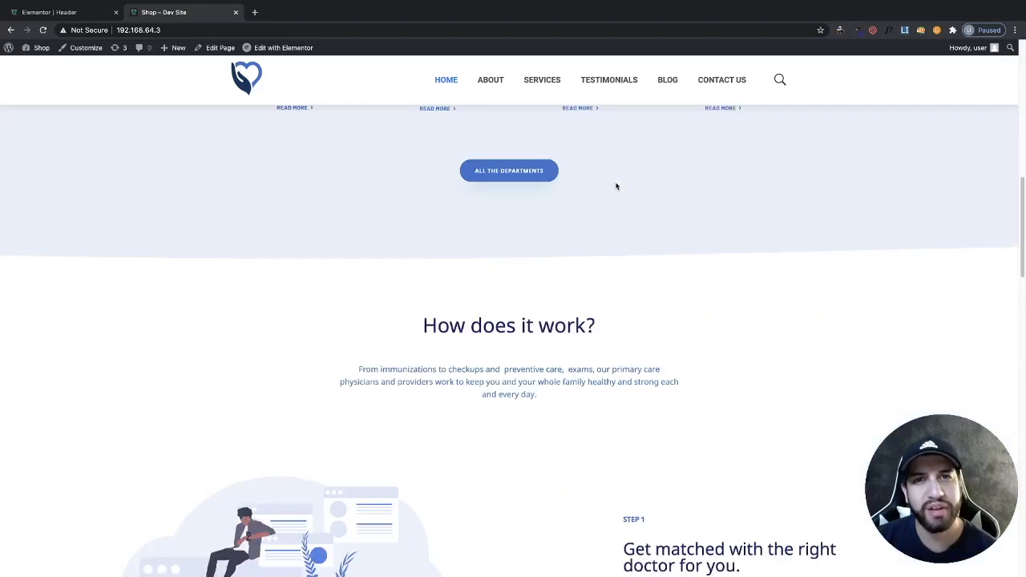